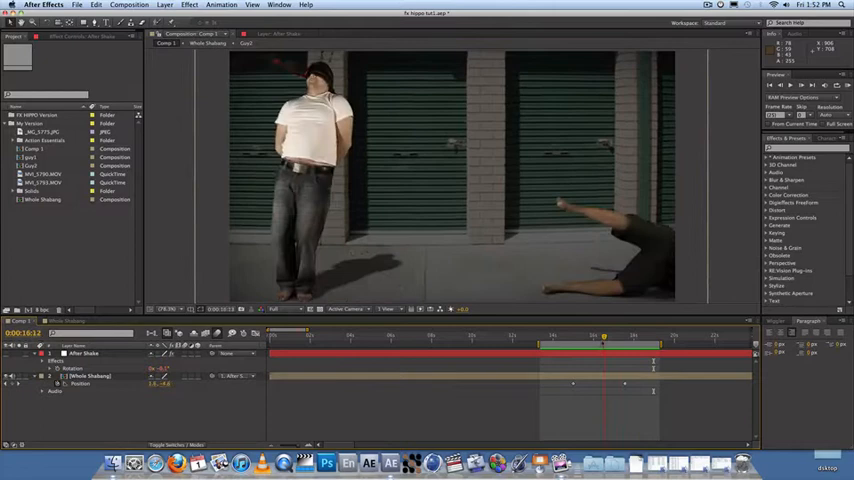
Step: Create a new composition, Comp 2, using the HDV/HDTV 720 25 preset (1280×720, 25 fps)
left_click(548, 334)
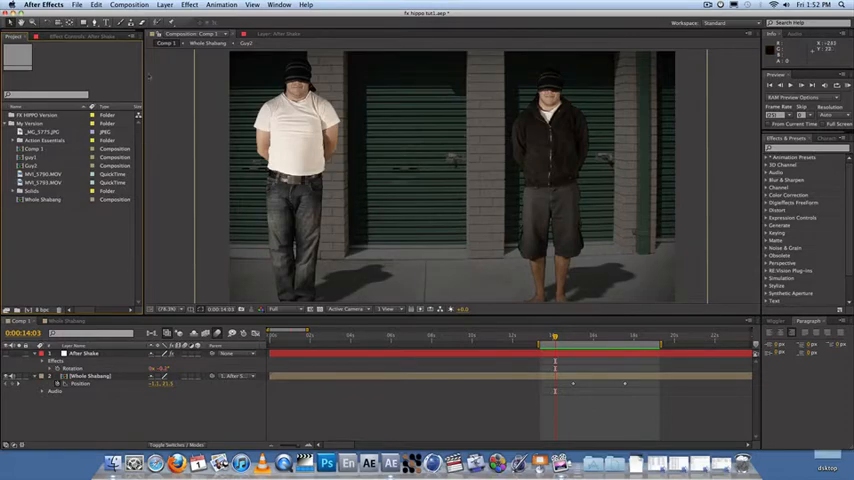
left_click(128, 4)
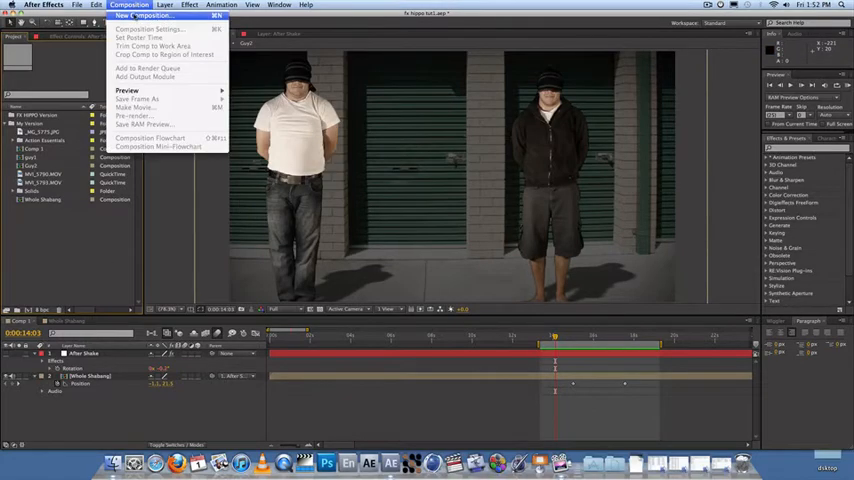
left_click(150, 28)
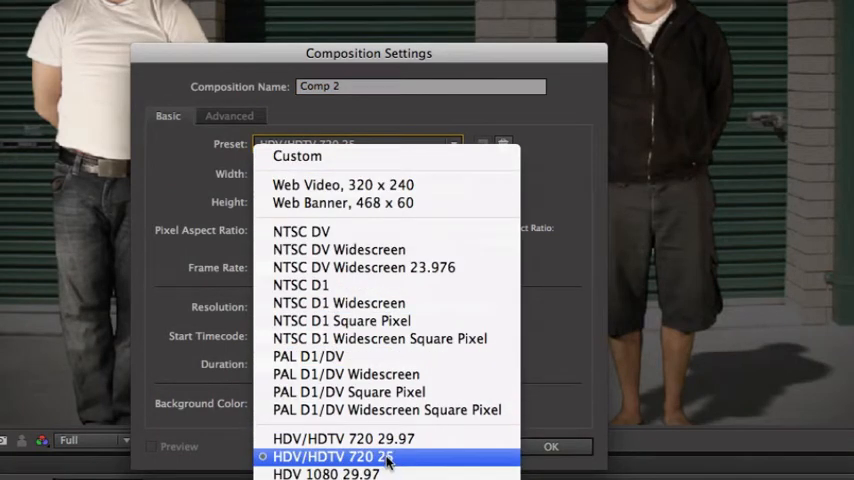
left_click(344, 456)
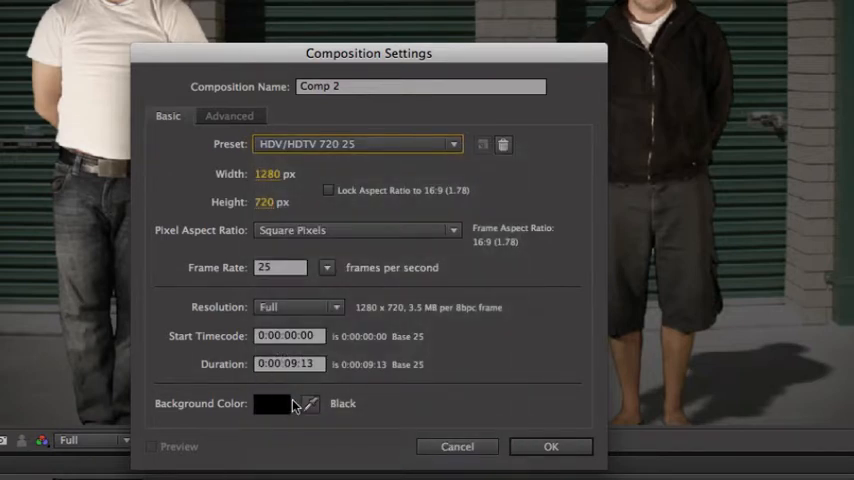
Step: Give the new composition a pink background colour
left_click(272, 404)
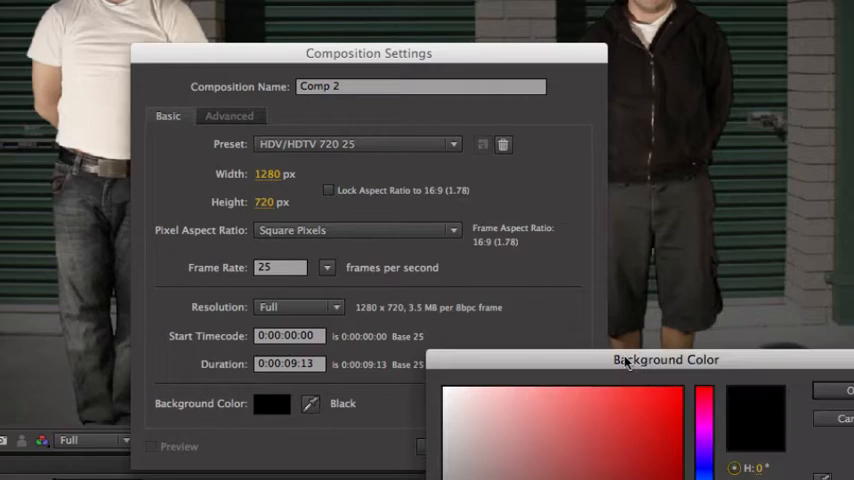
left_click(520, 398)
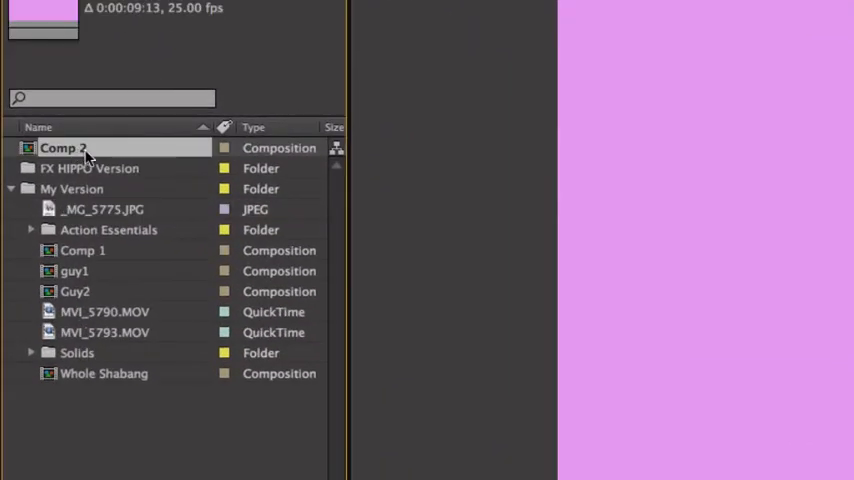
Step: Rename Comp 2 to FXHIPPO GREEN SCREEN TUTE in the Project panel
double_click(64, 148)
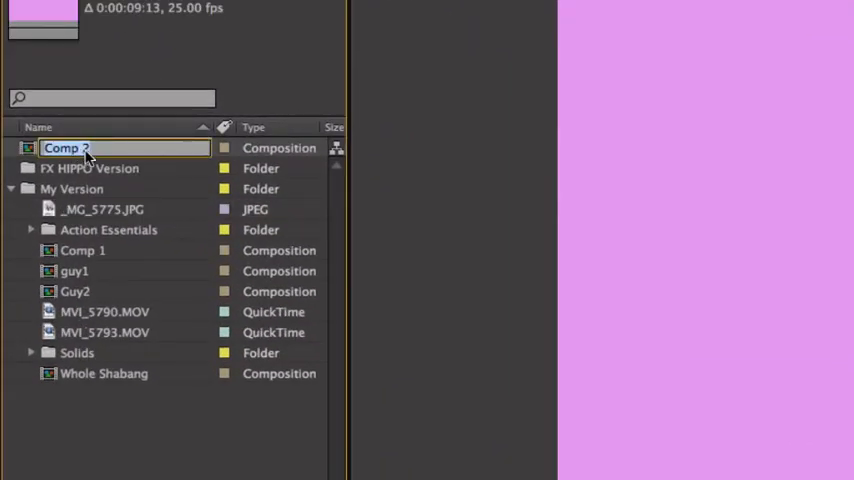
type("FXHIPPO")
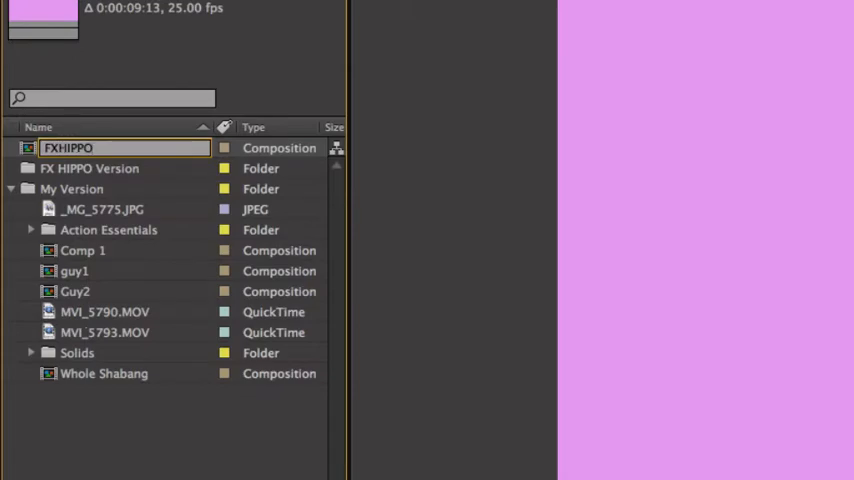
type("G")
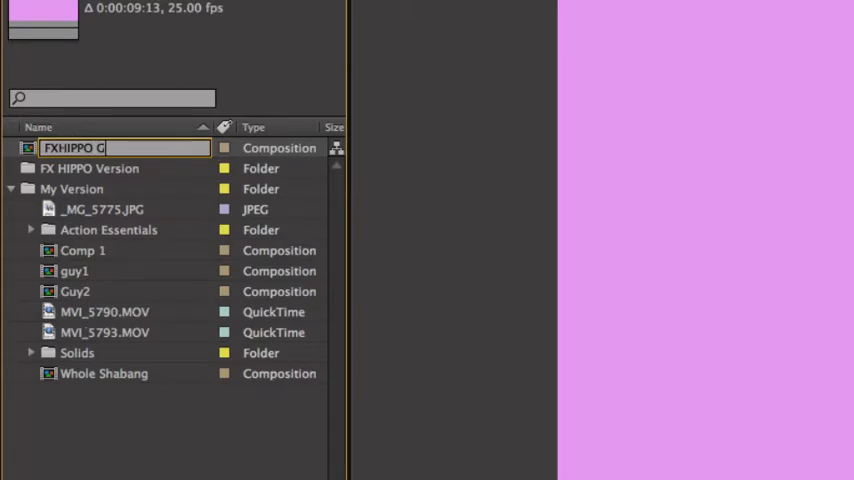
type("REEN SCREEN TUTE")
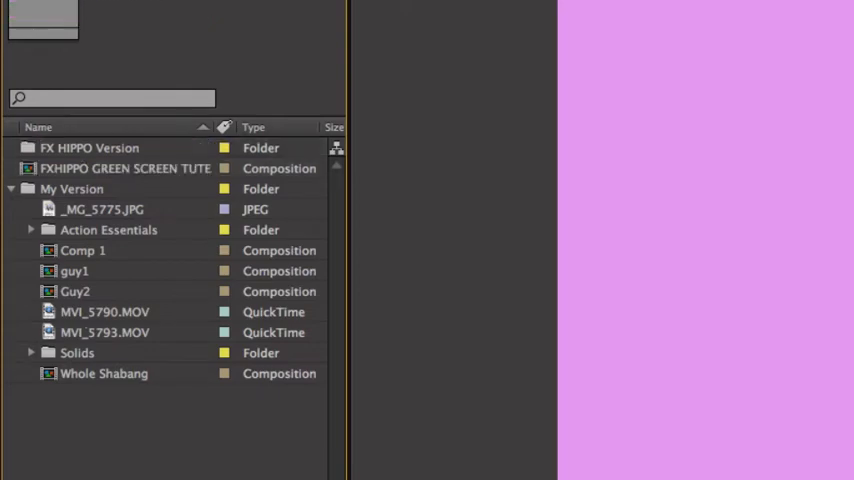
left_click(124, 168)
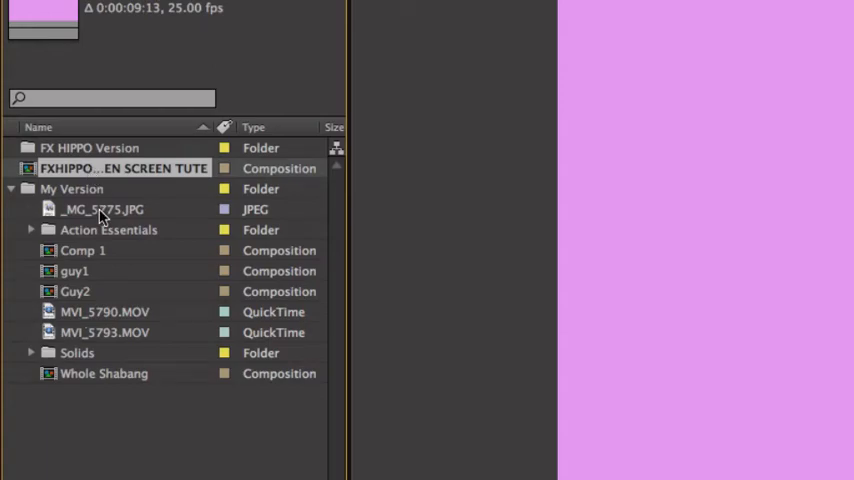
Step: View the garage-door still _MG_5775.JPG in the Footage viewer
double_click(100, 208)
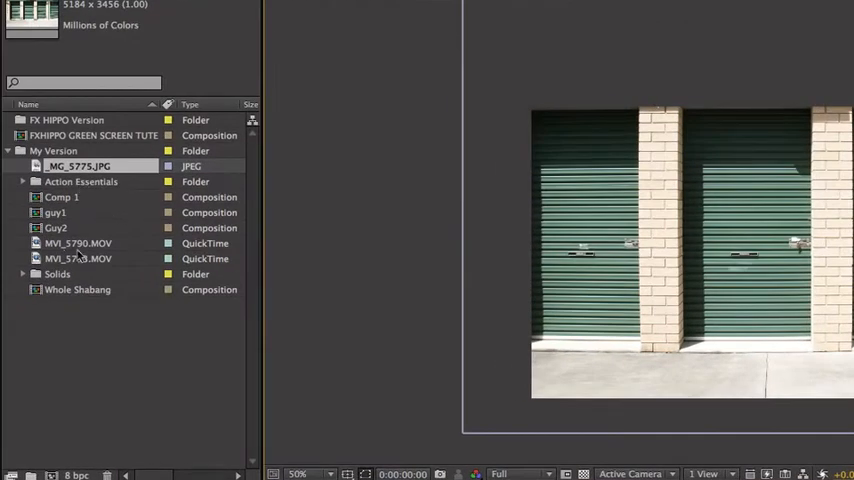
left_click(78, 244)
type("Background")
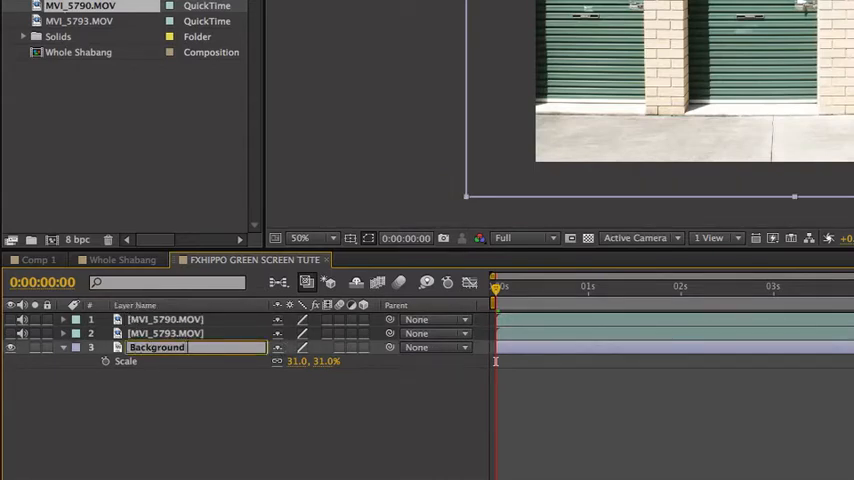
Step: Name the layers Background Element and guy_1 (renaming MVI_5793.MOV)
type("Elements")
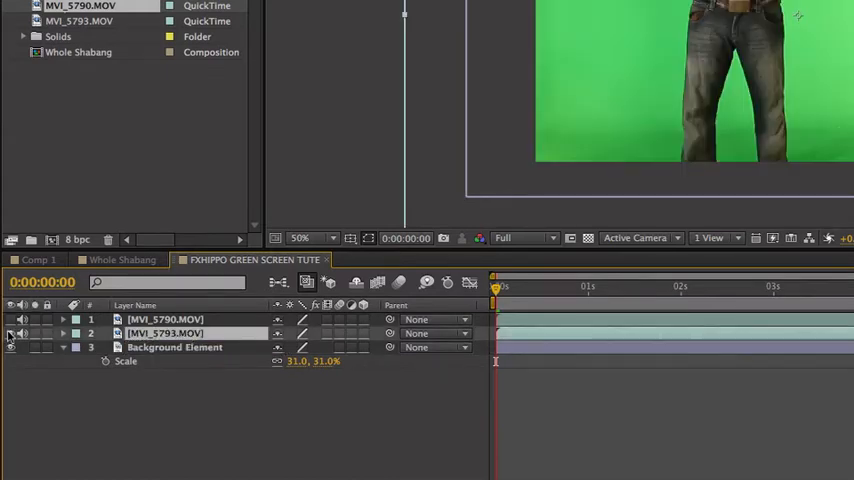
double_click(164, 332)
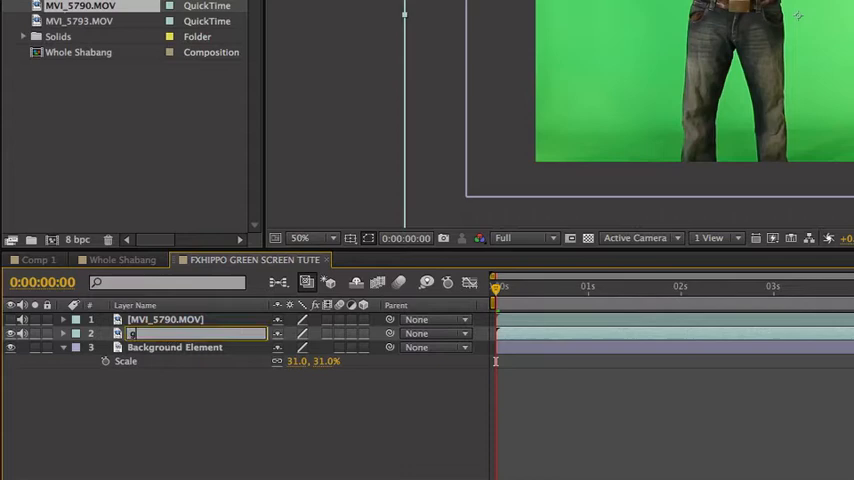
type("guy_1")
left_click(166, 318)
type("guy_2")
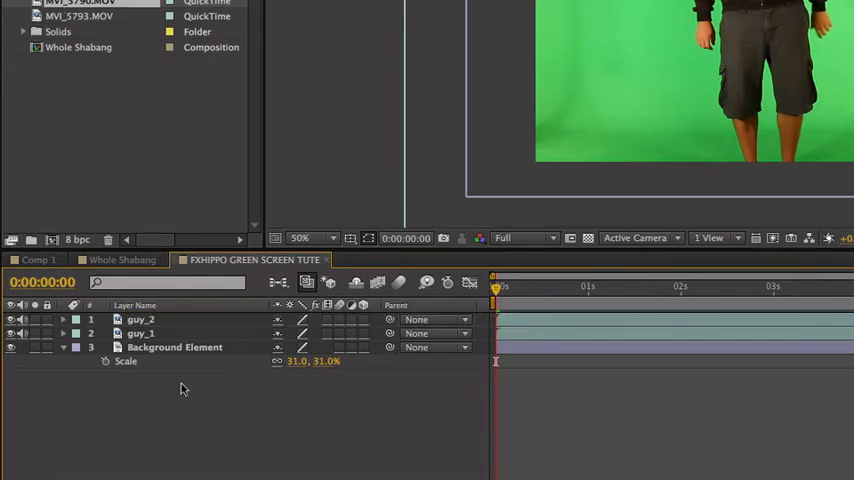
left_click(140, 320)
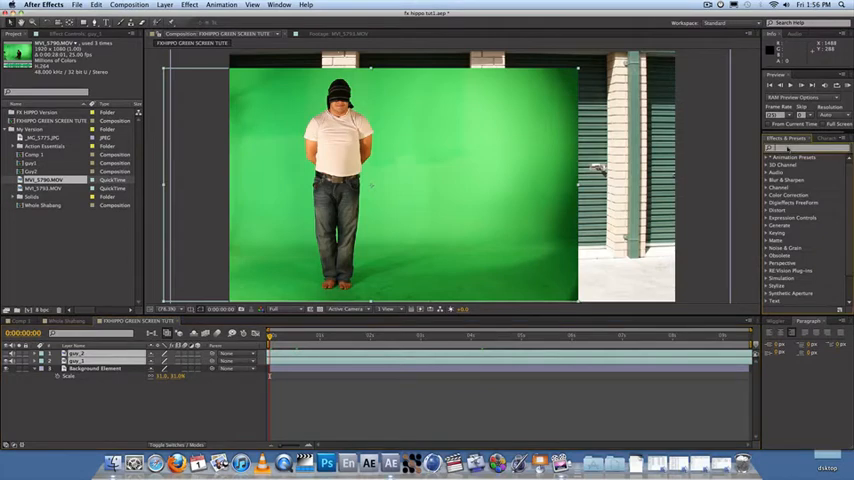
Step: Find Keylight (1.2) via the 'keyl' effects search and apply it to guy_1
type("keyl")
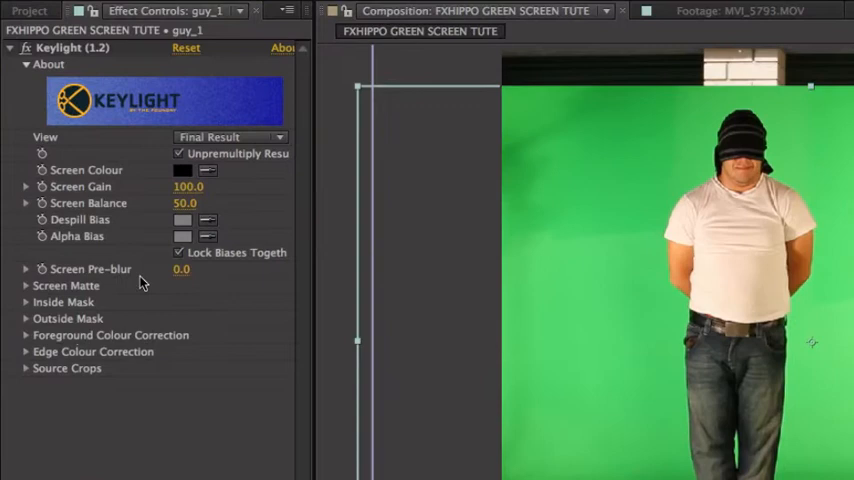
mouse_move(148, 172)
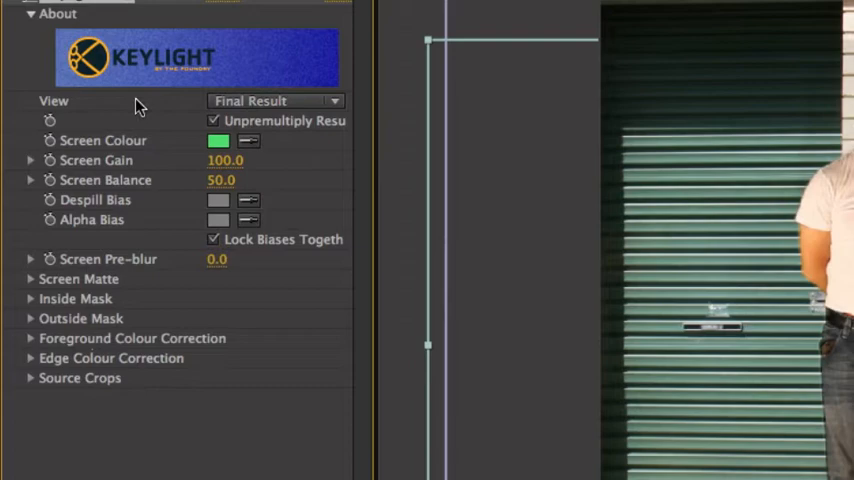
Step: Switch Keylight's View to Screen Matte and set Screen Pre-blur to 1.2
left_click(276, 100)
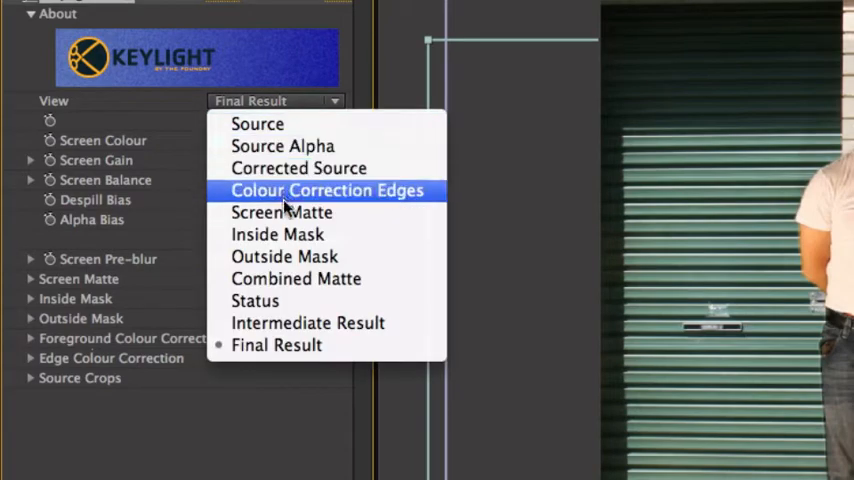
mouse_move(282, 212)
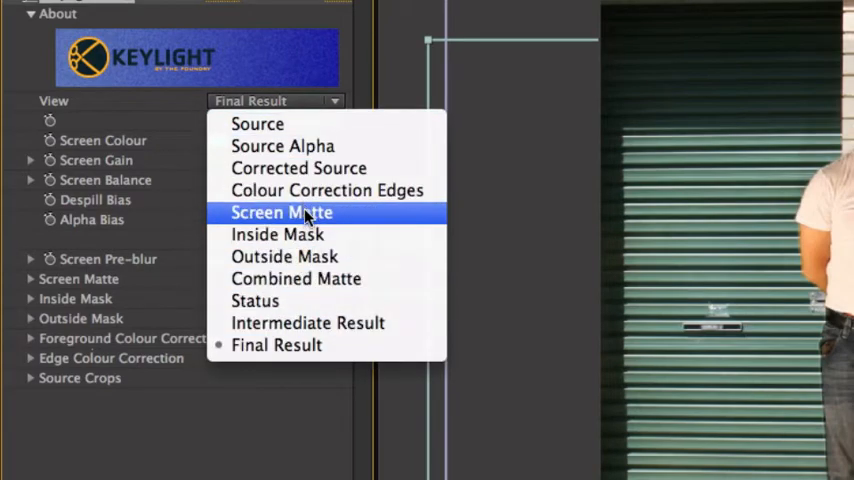
left_click(280, 212)
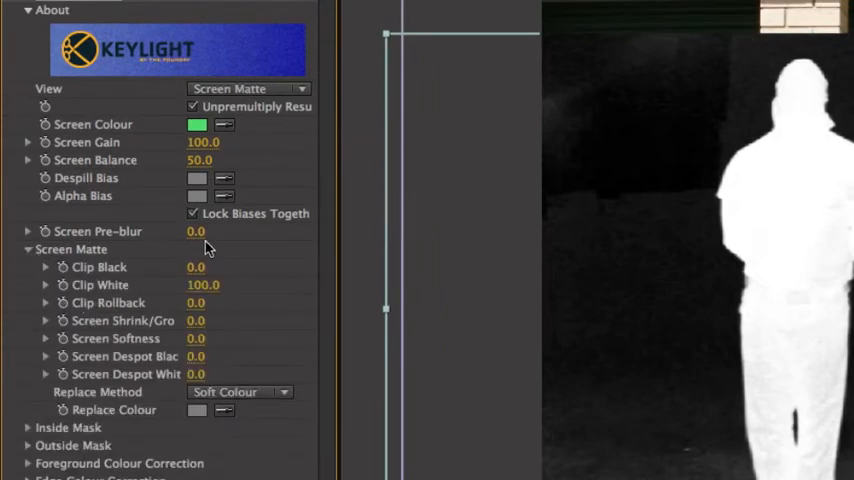
left_click(196, 232)
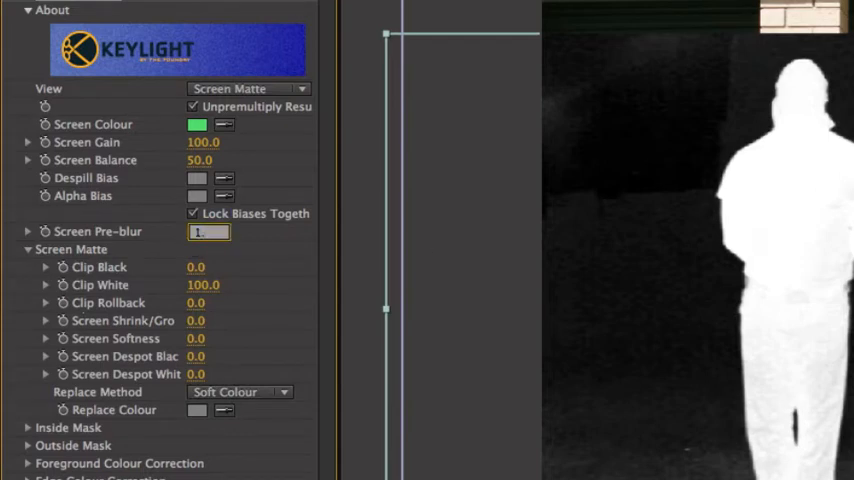
type("1.2")
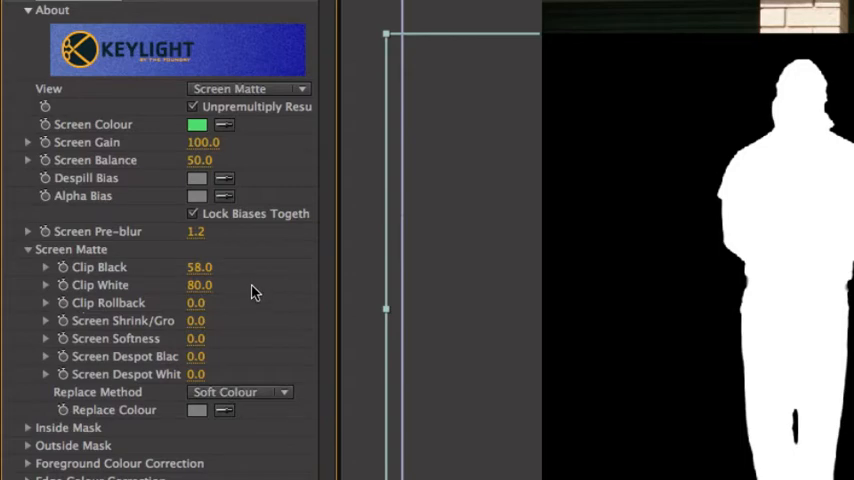
Step: Set Keylight back to Final Result and scrub through several frames to check the key
left_click(248, 88)
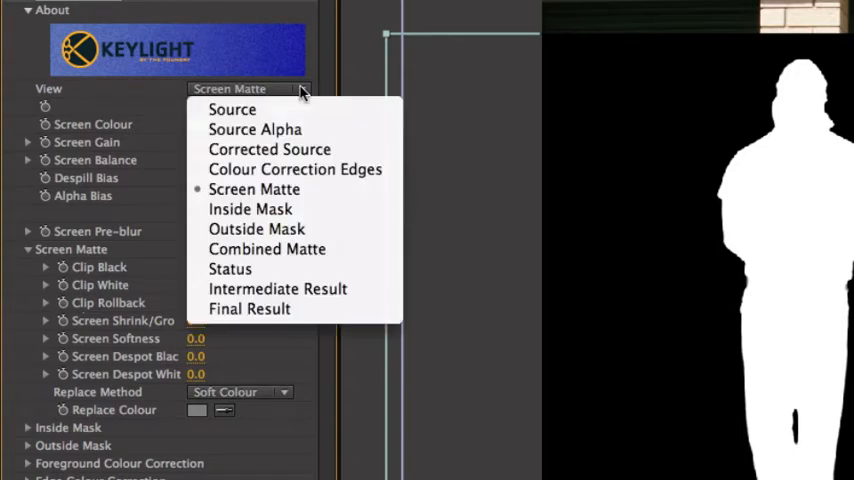
left_click(248, 308)
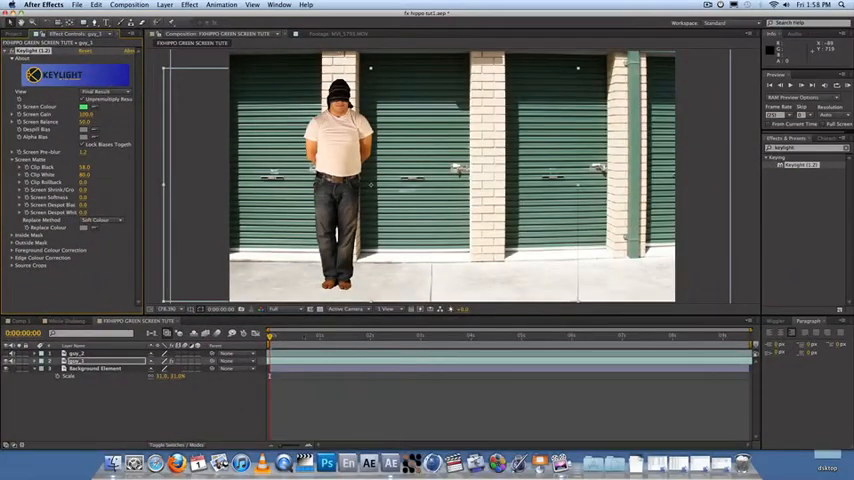
left_click(352, 338)
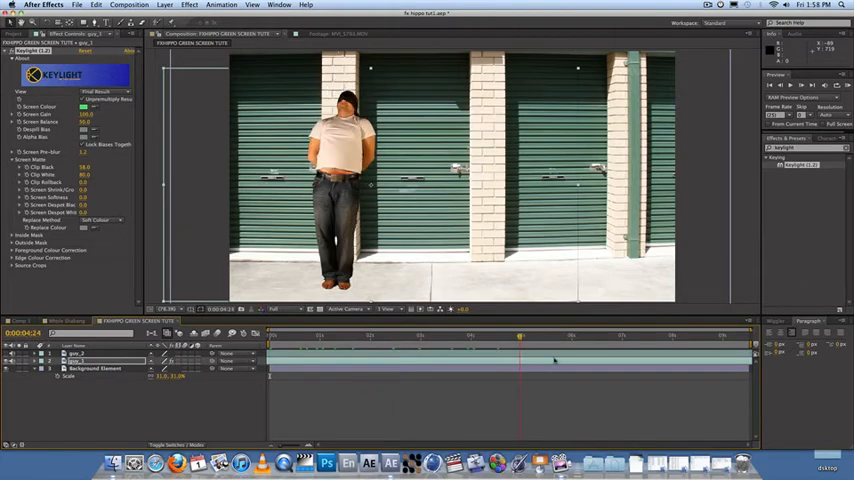
left_click(564, 336)
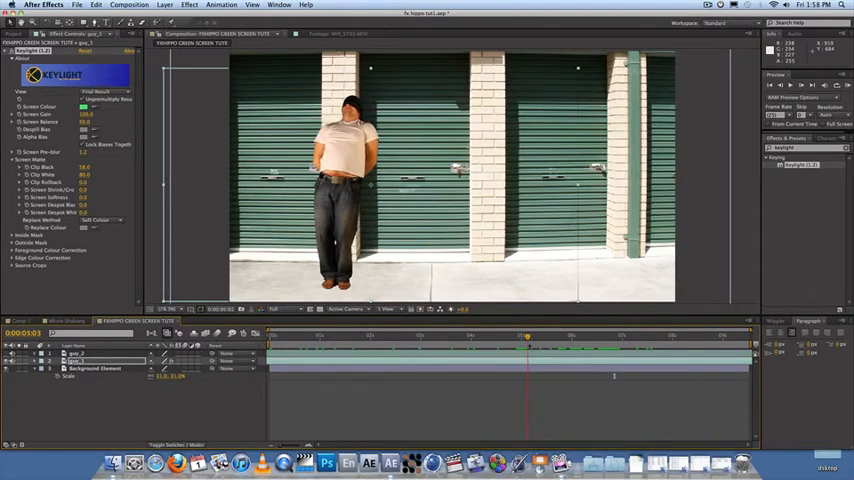
left_click(530, 336)
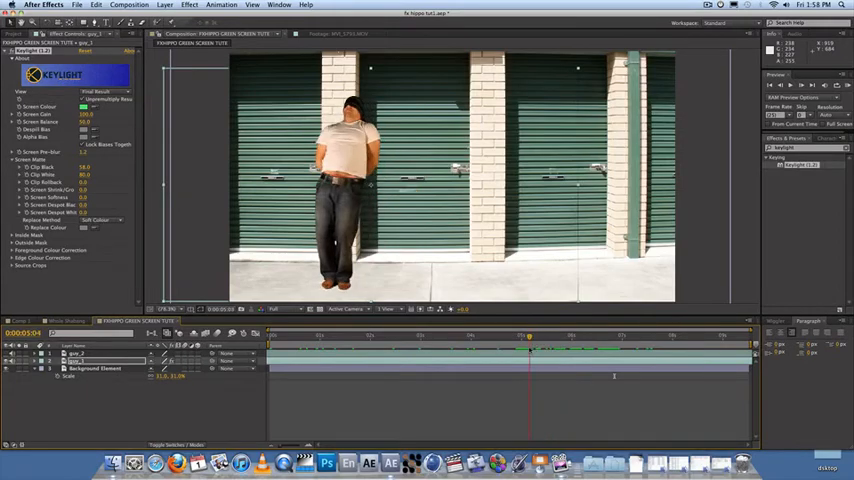
Step: Move to another frame in the timeline showing the dark-clothed actor
left_click(552, 336)
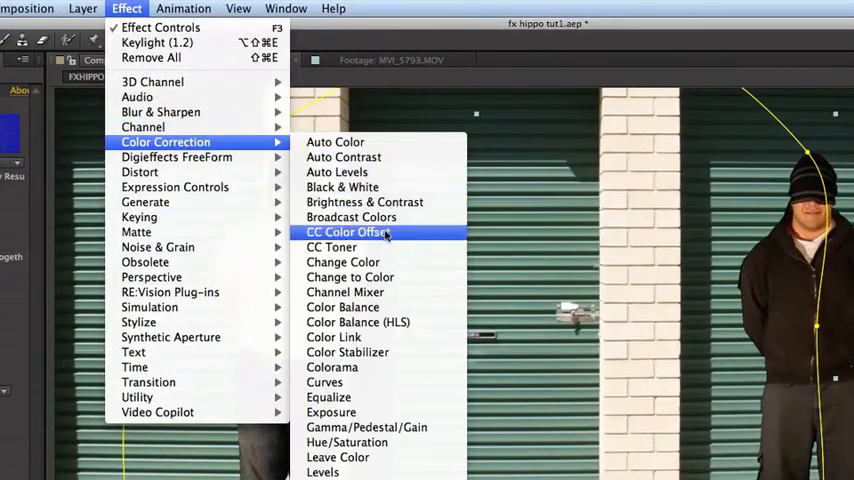
Step: Add Hue/Saturation to the actor, lower Master Saturation to -43 and copy the effect
left_click(348, 232)
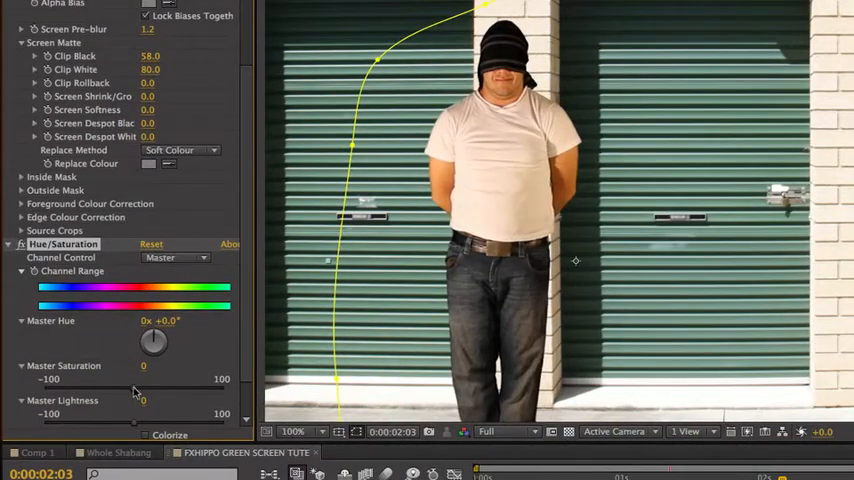
left_click_drag(132, 392, 96, 392)
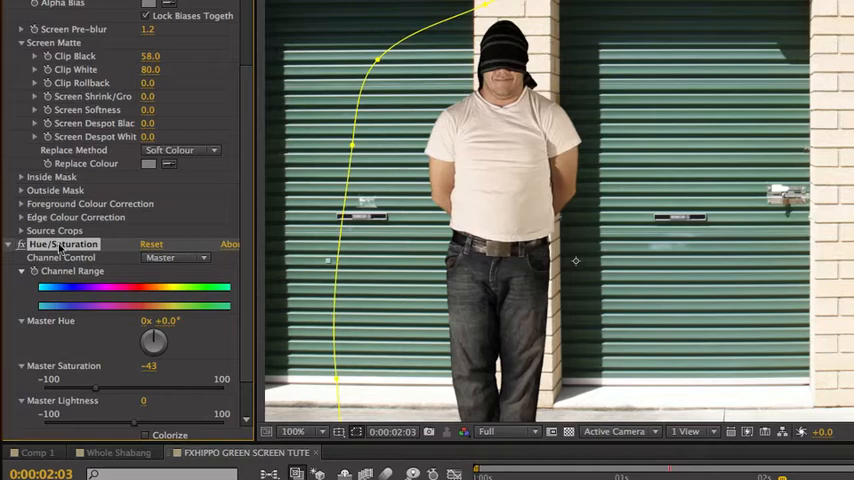
key("cmd+c")
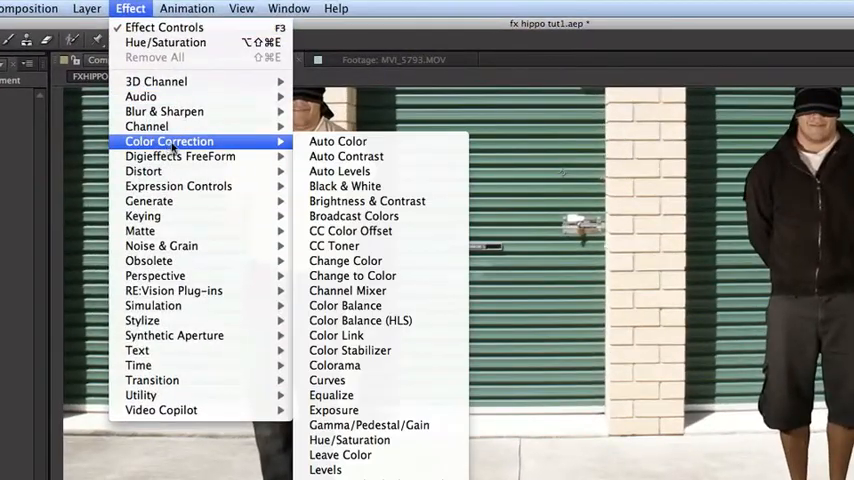
mouse_move(332, 396)
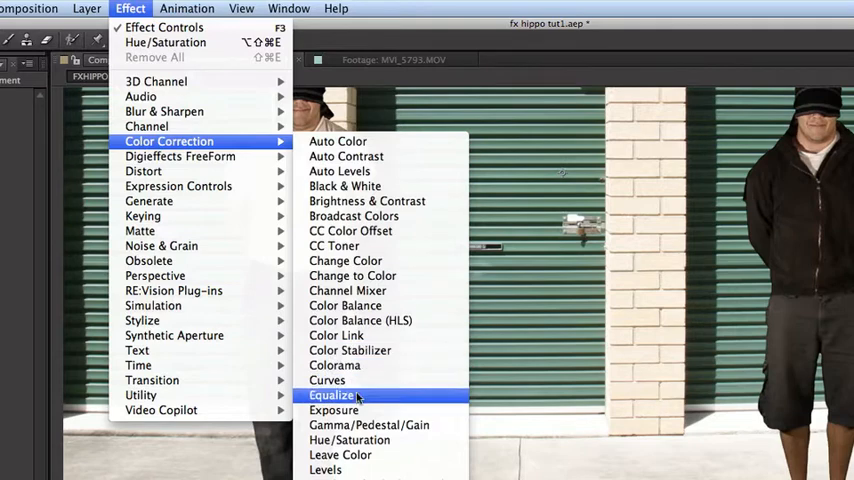
mouse_move(348, 440)
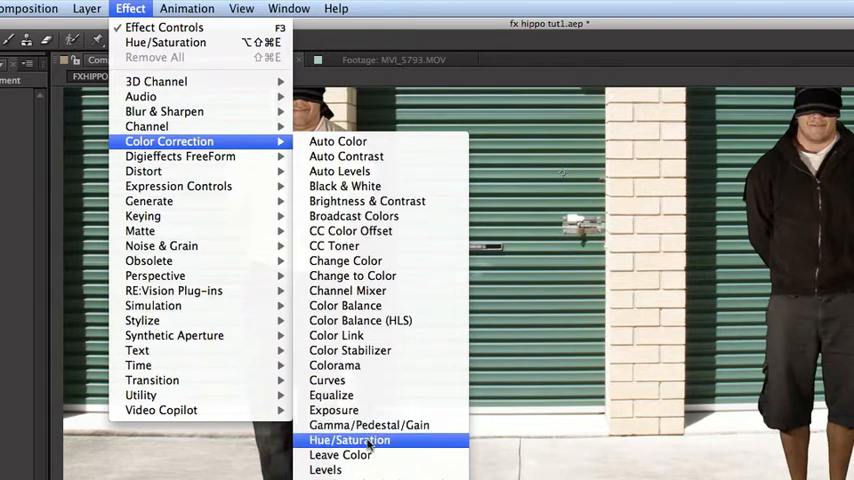
Step: Apply Hue/Saturation to the Background Element with saturation 12 and lightness -52
left_click(348, 440)
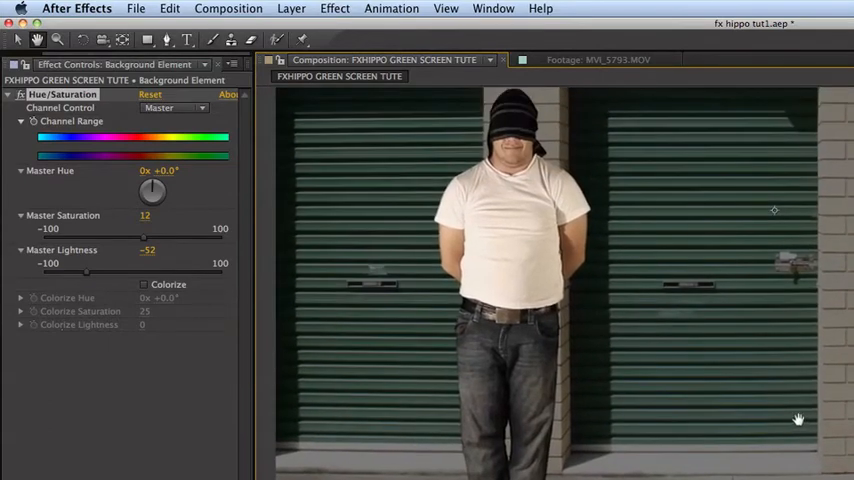
left_click(334, 8)
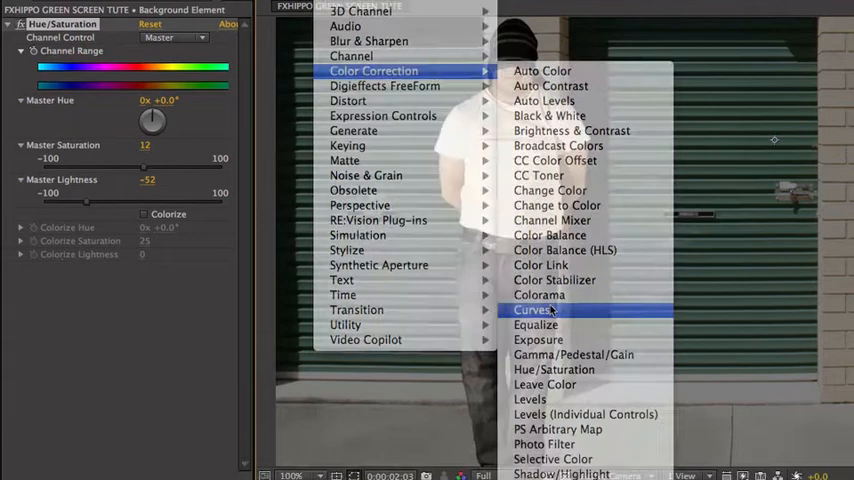
Step: Add a Curves colour correction effect to the garage-door background layer
left_click(532, 308)
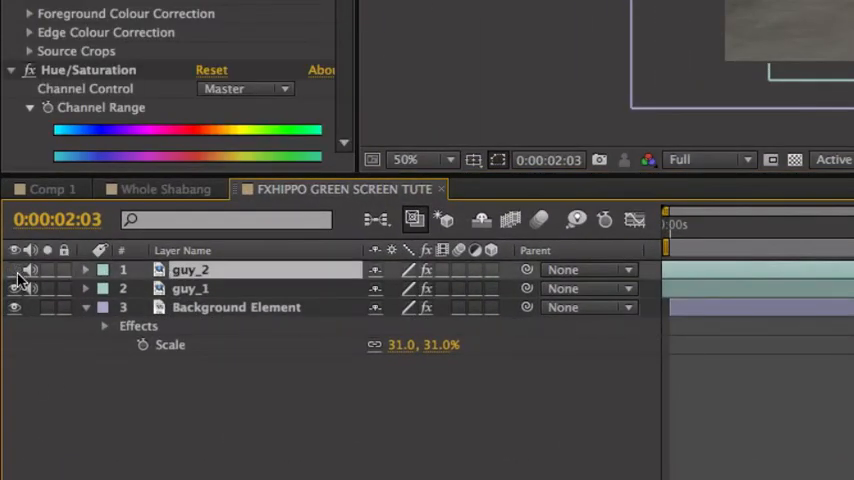
Step: Duplicate the guy_1 layer with Cmd+D and rename the copy as his shadow
left_click(190, 288)
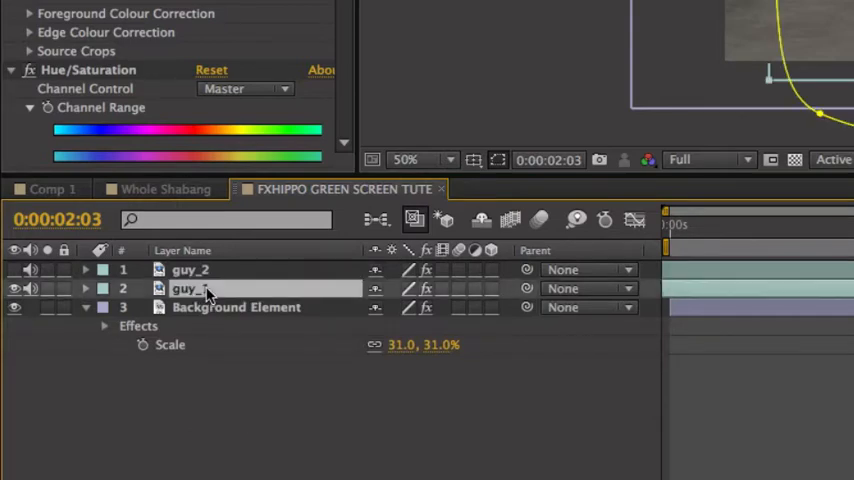
key("cmd+d")
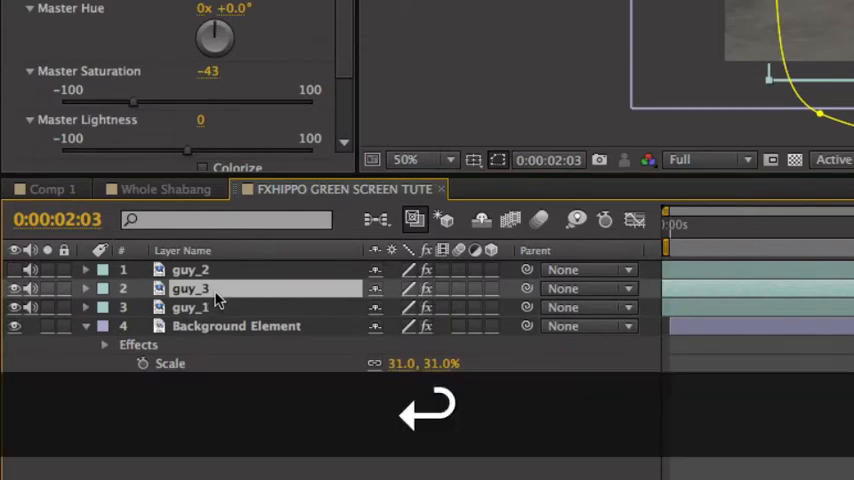
double_click(190, 288)
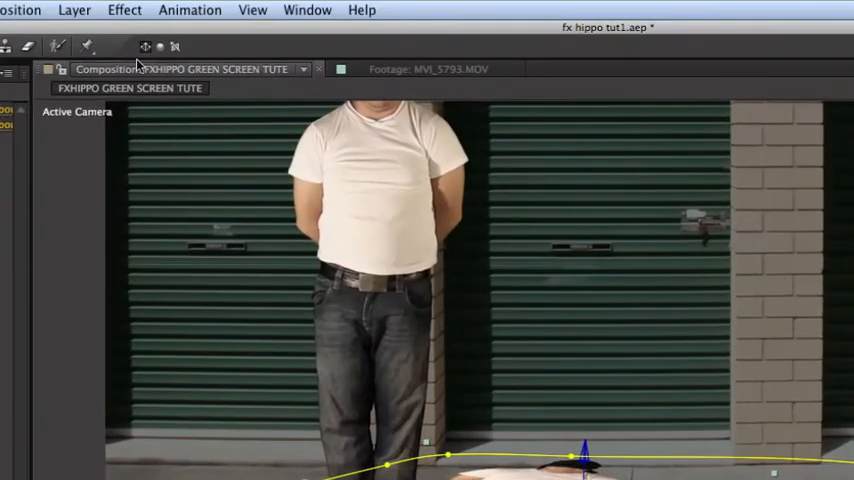
Step: Select guy_1's shadow copy so the black Tint effect can be applied to it
left_click(124, 10)
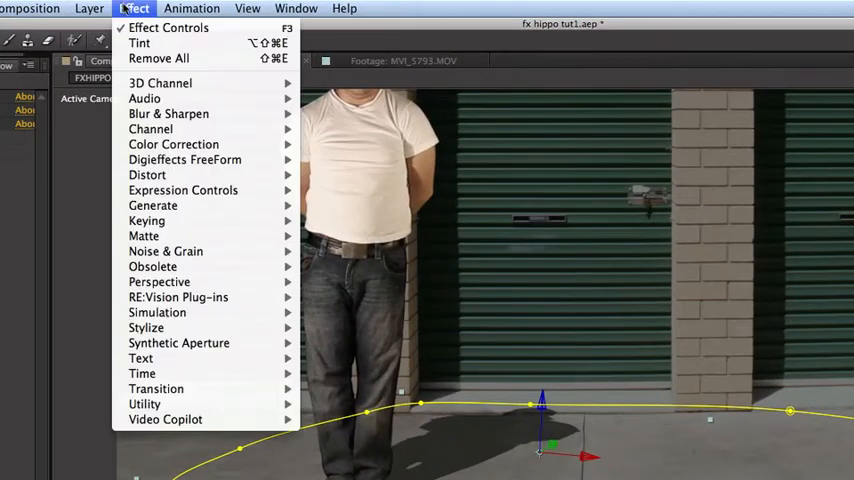
mouse_move(168, 112)
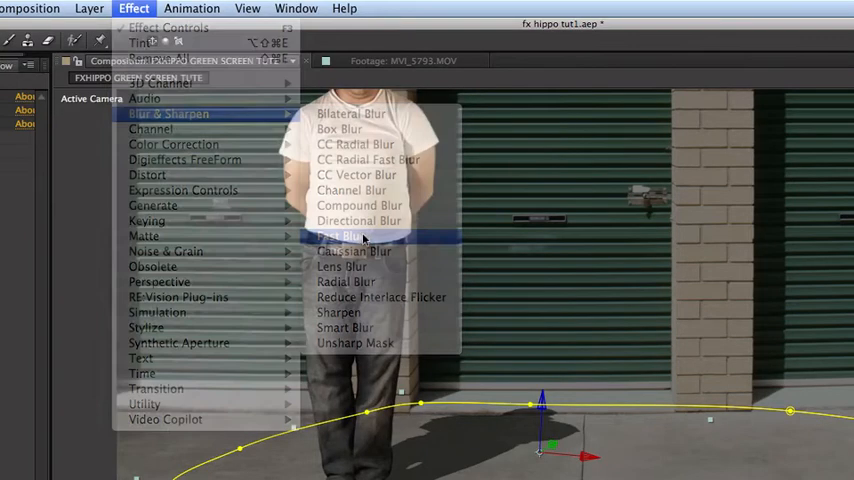
Step: Apply Fast Blur to guy_1's shadow and raise its Blurriness to soften it
left_click(336, 236)
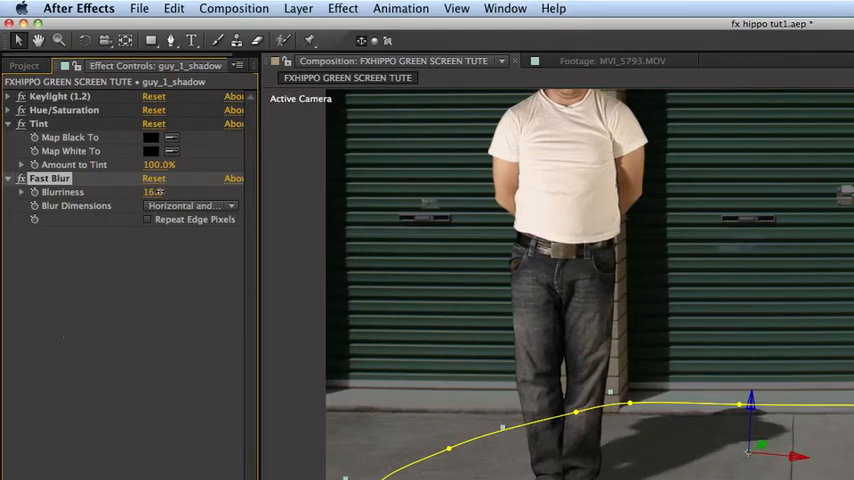
left_click_drag(156, 192, 150, 192)
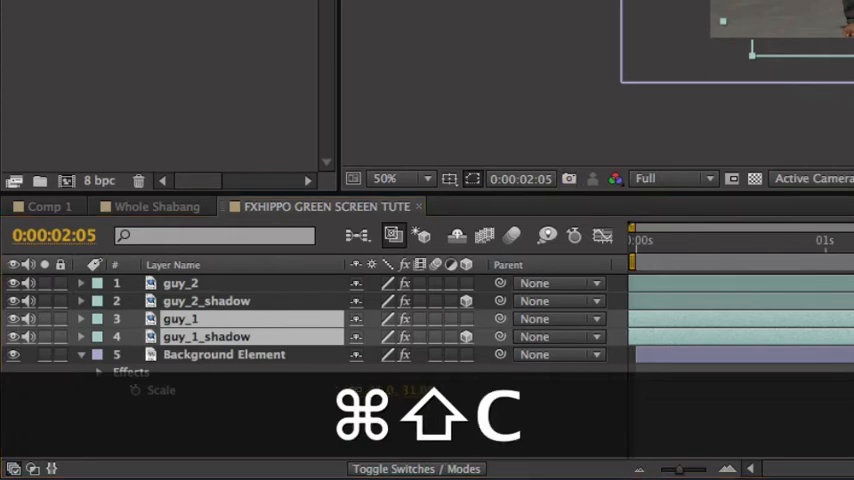
Step: Precompose guy_1 with its shadow using Cmd+Shift+C, moving all attributes
key("cmd+shift+c")
type("guy_1_pr")
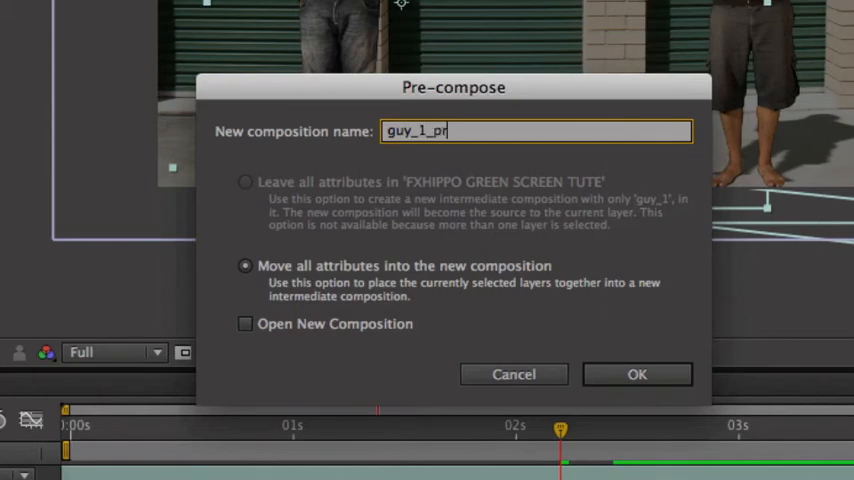
left_click(636, 374)
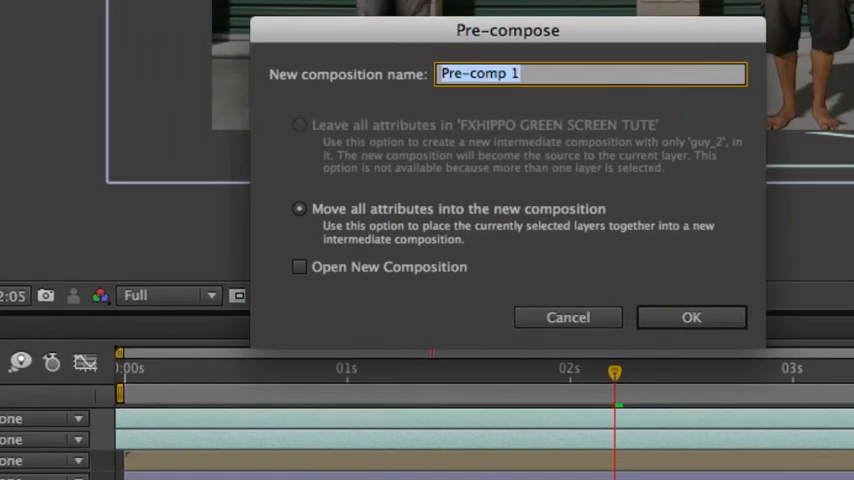
Step: Precompose guy_2 with its shadow as 'guy_2_precompy'
type("guy_2")
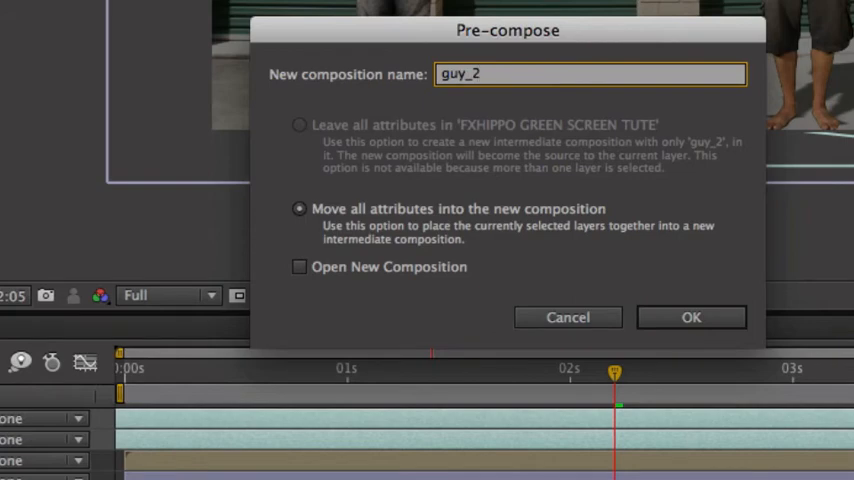
type("_precompy")
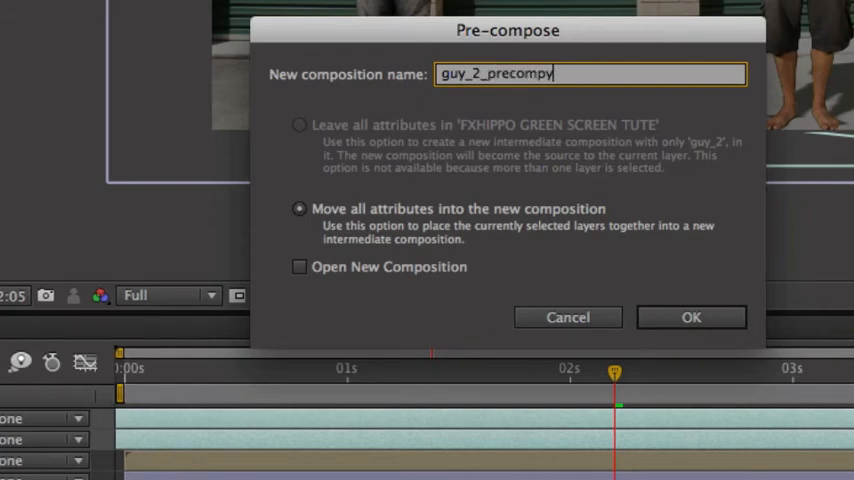
left_click(692, 316)
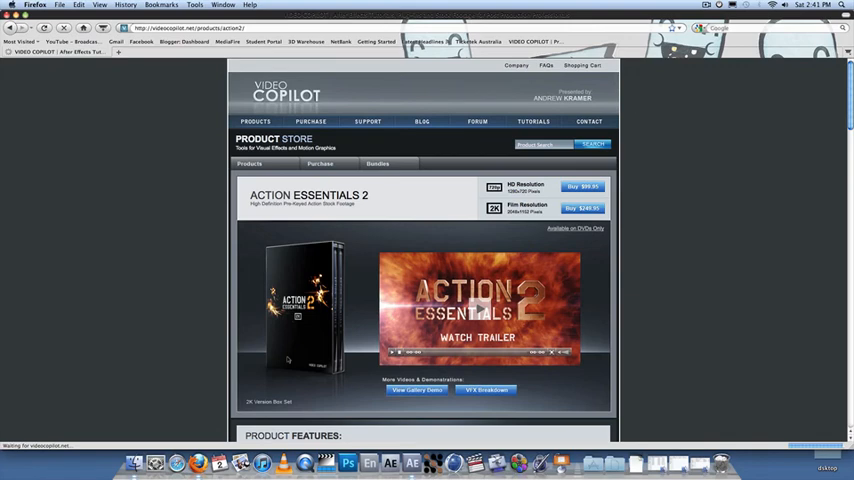
Step: Scroll through the Video Copilot Action Essentials 2 page's features and pre-keyed footage sections
scroll("down", 3)
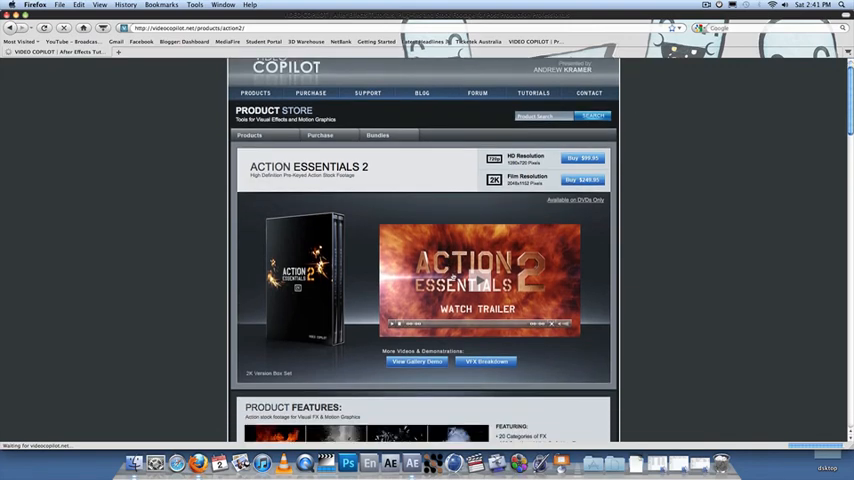
scroll("down", 3)
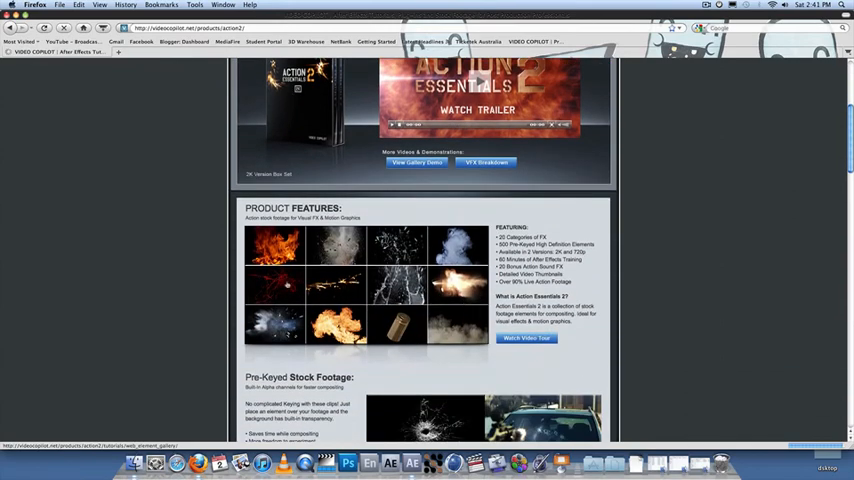
scroll("down", 3)
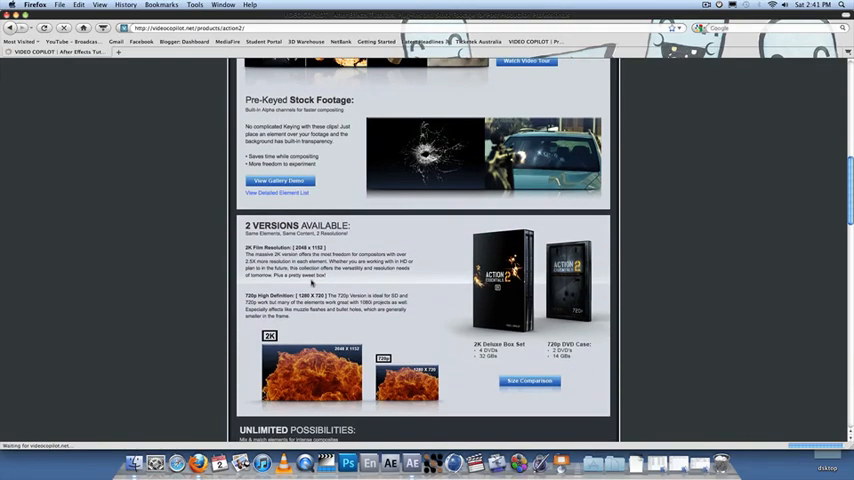
scroll("up", 3)
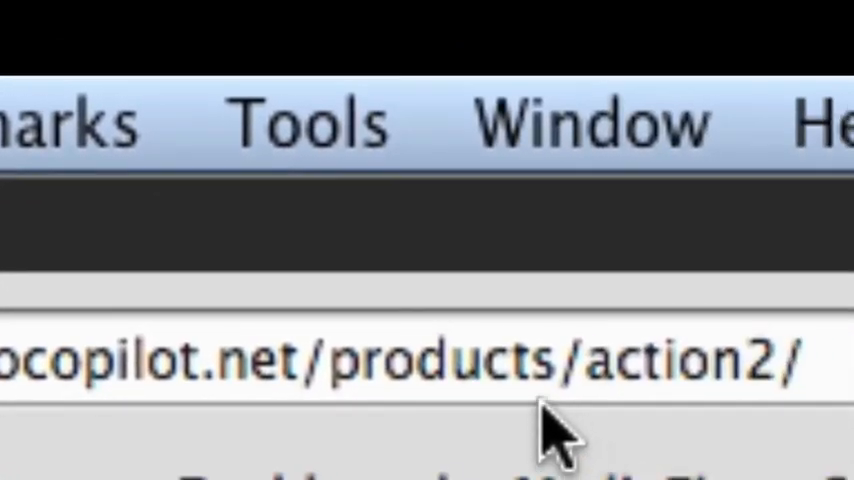
mouse_move(730, 400)
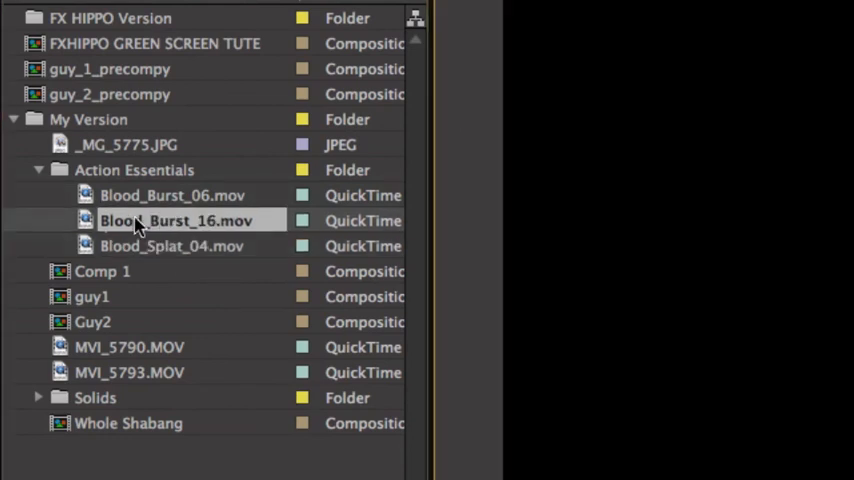
Step: Open Blood_Burst_16.mov from the Action Essentials folder in the Footage panel
double_click(176, 220)
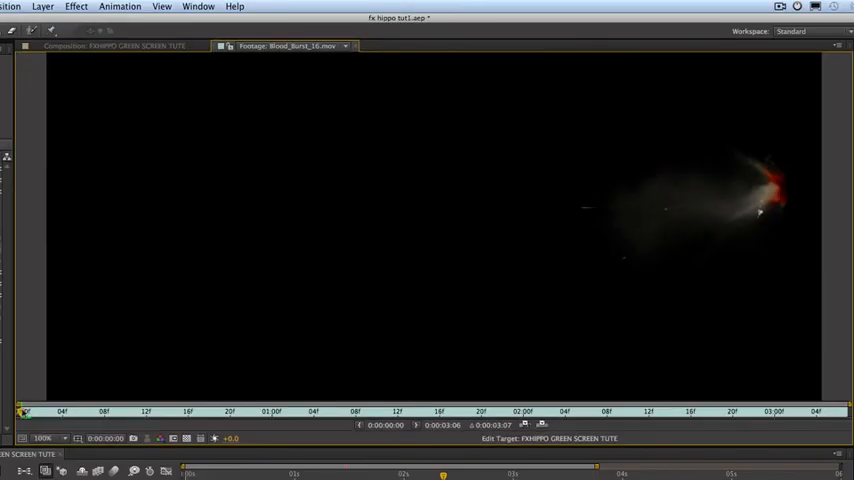